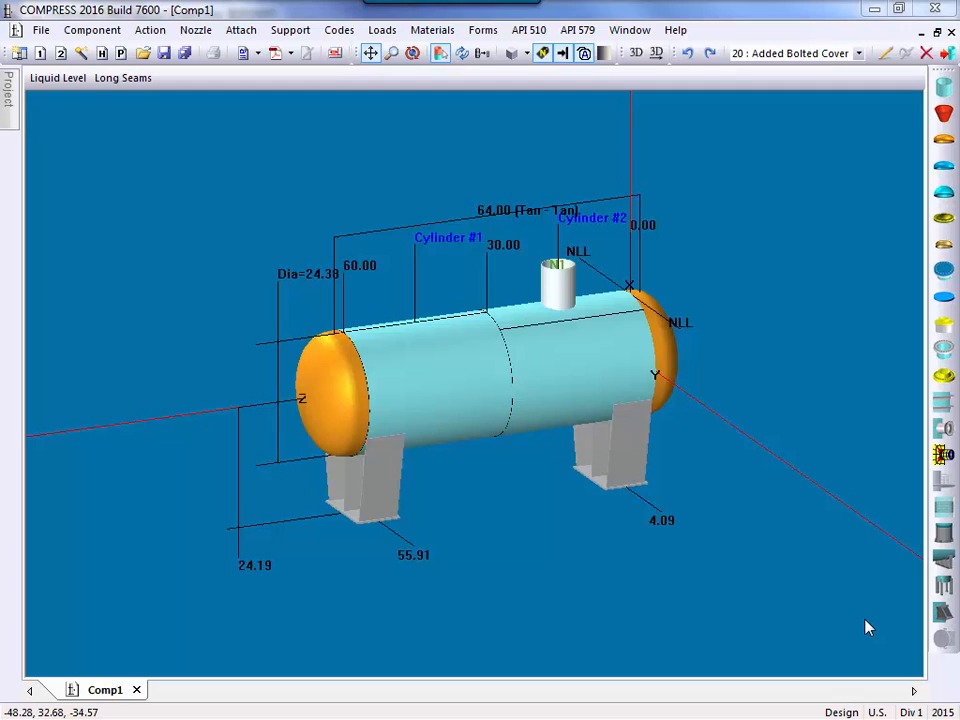
mouse_move(664, 396)
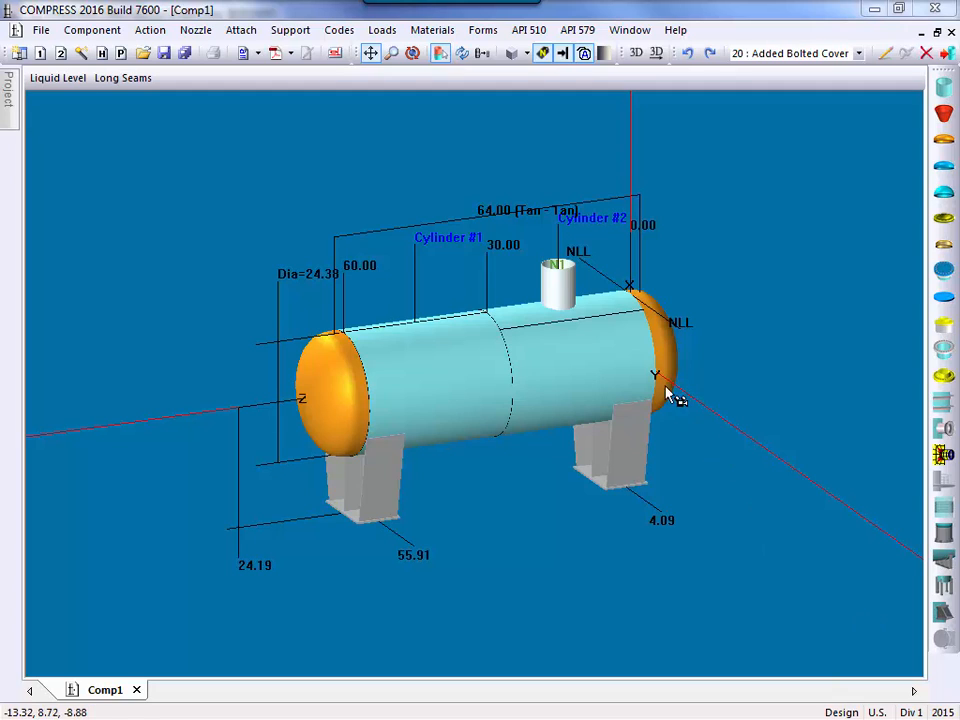
Step: Bring up nozzle N1's design settings from the 3D view's component list
right_click(658, 376)
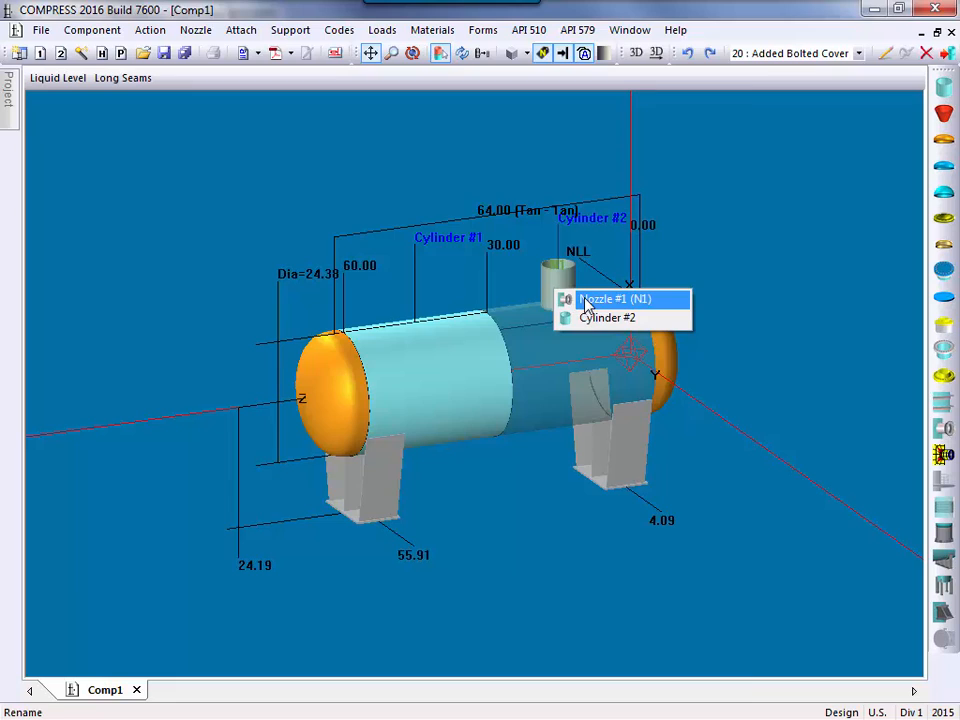
click(612, 300)
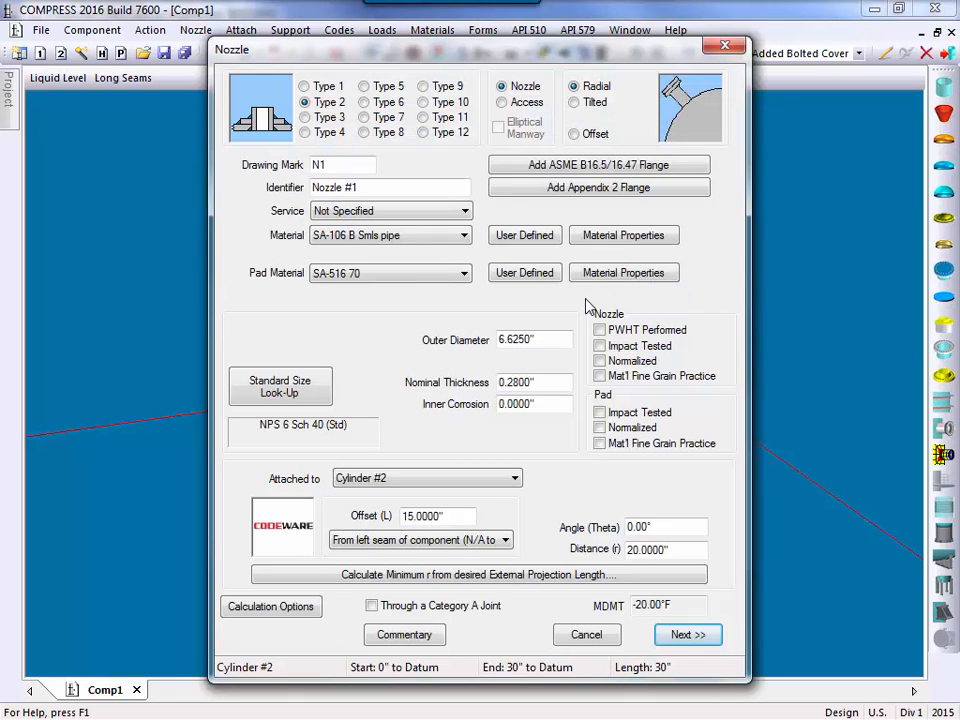
Step: Add an ASME B16.5 300-class welding-neck flange to N1 with an included blind set as a UG-34 cover
click(598, 164)
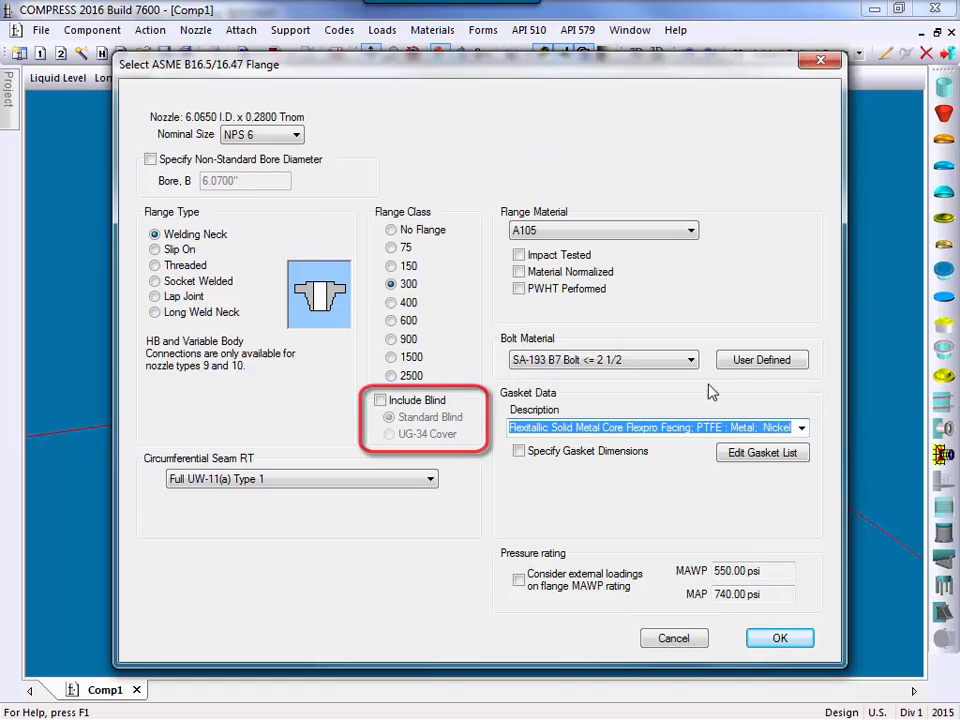
click(380, 400)
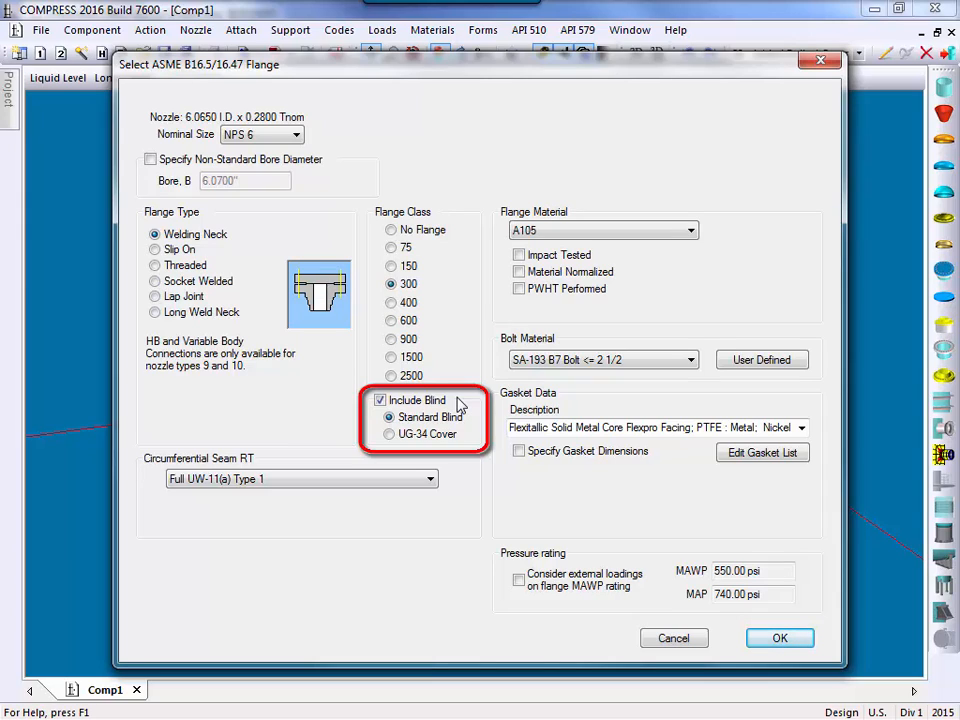
click(388, 434)
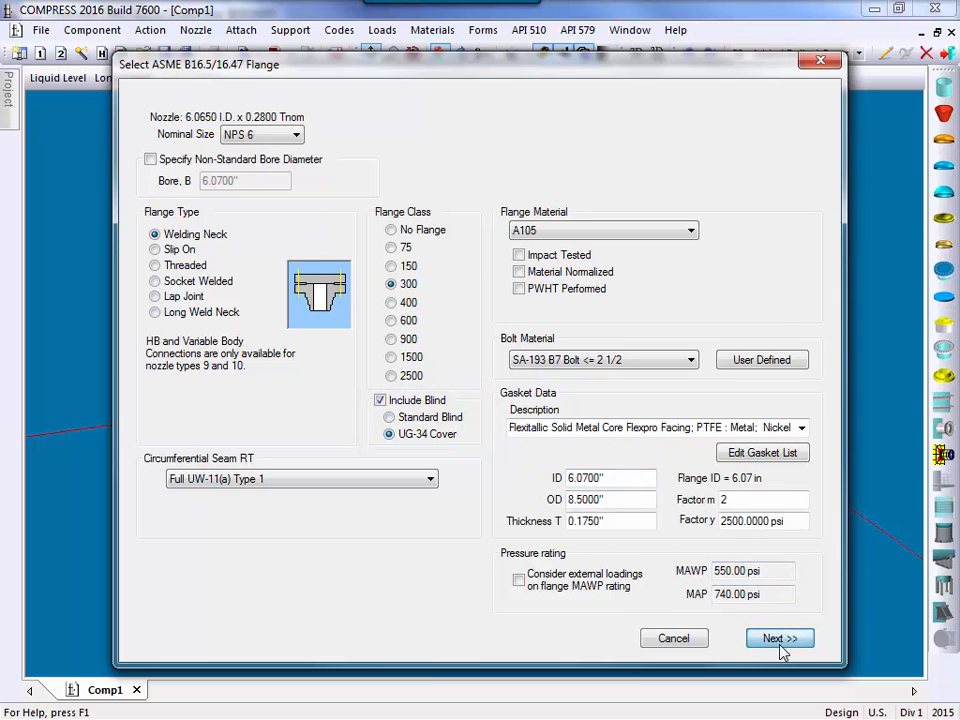
Step: Accept the bolted cover properties and its UG-34 thickness of 1.1250 in
click(780, 638)
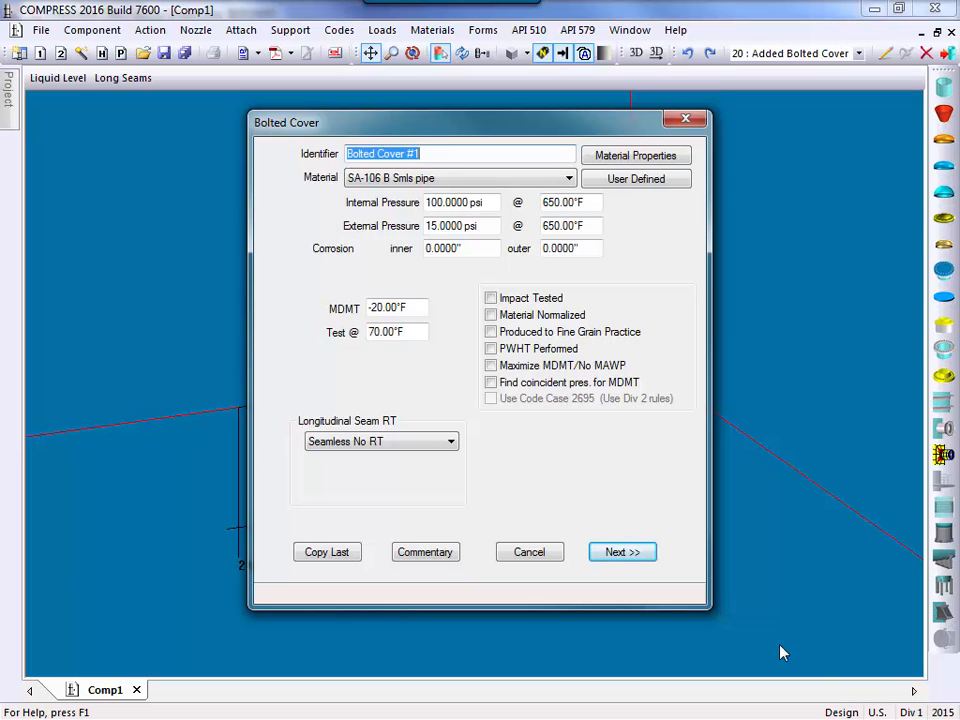
click(622, 552)
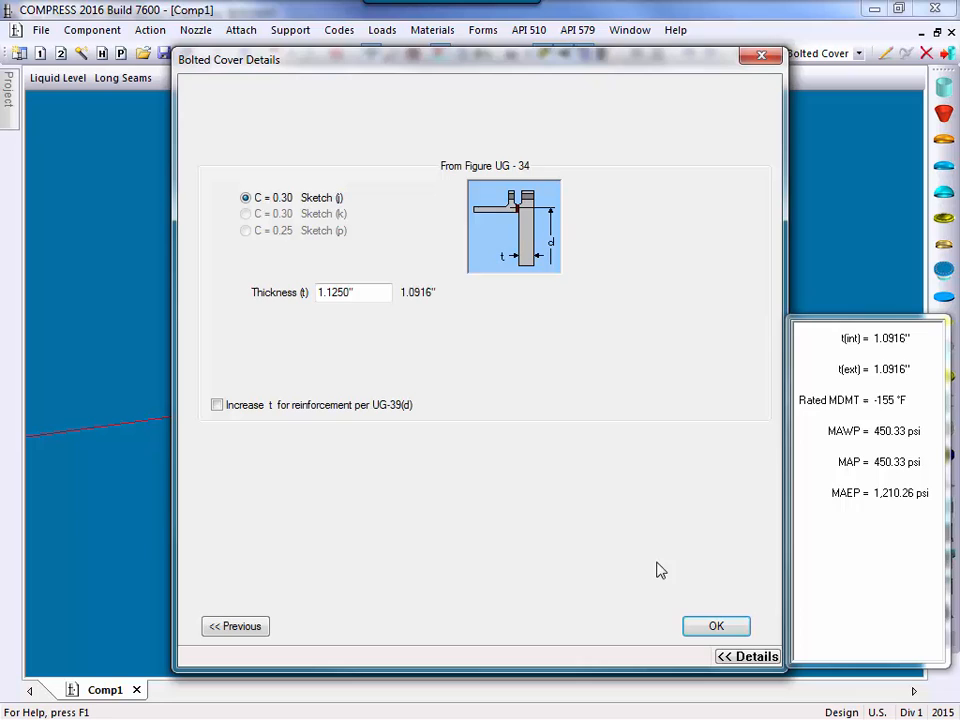
click(716, 624)
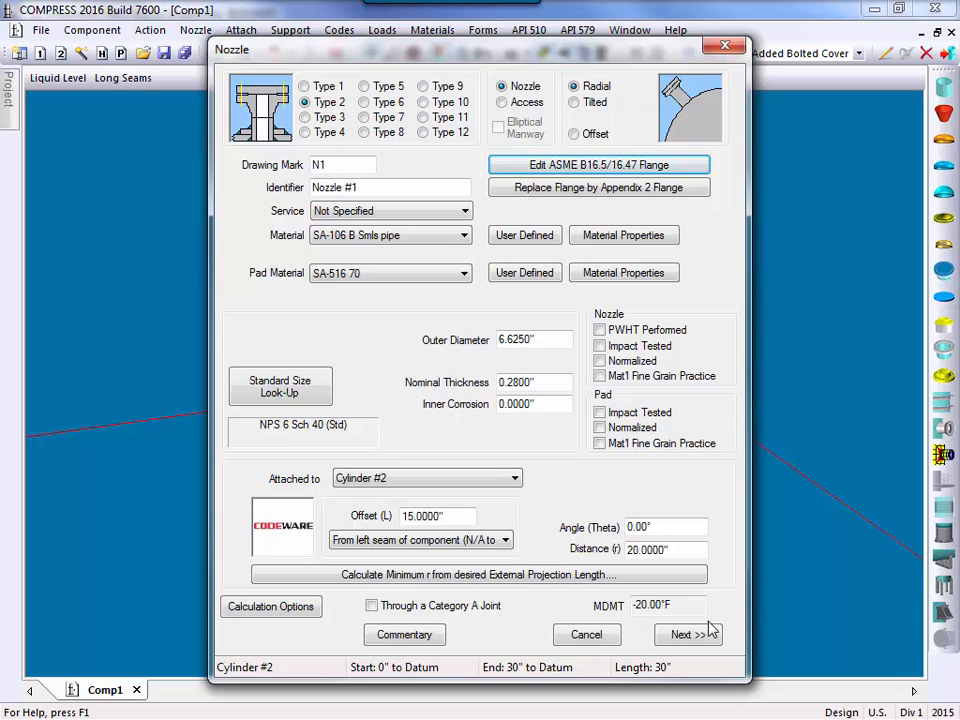
Step: Accept N1's Type 2 reinforcement details so the vessel shows the nozzle with flange and cover
click(684, 634)
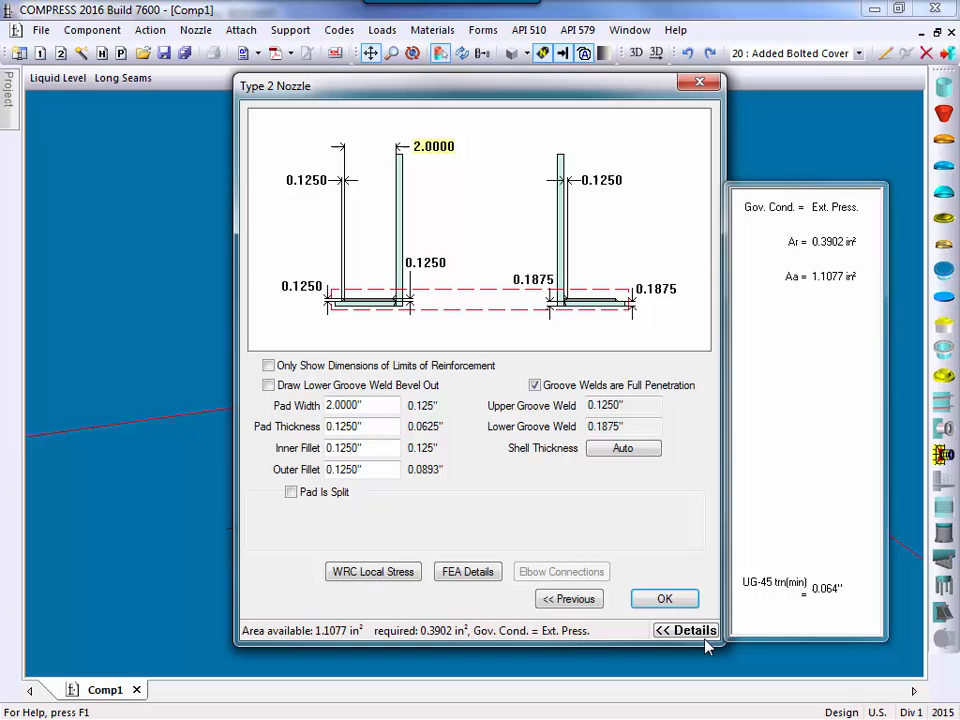
click(664, 598)
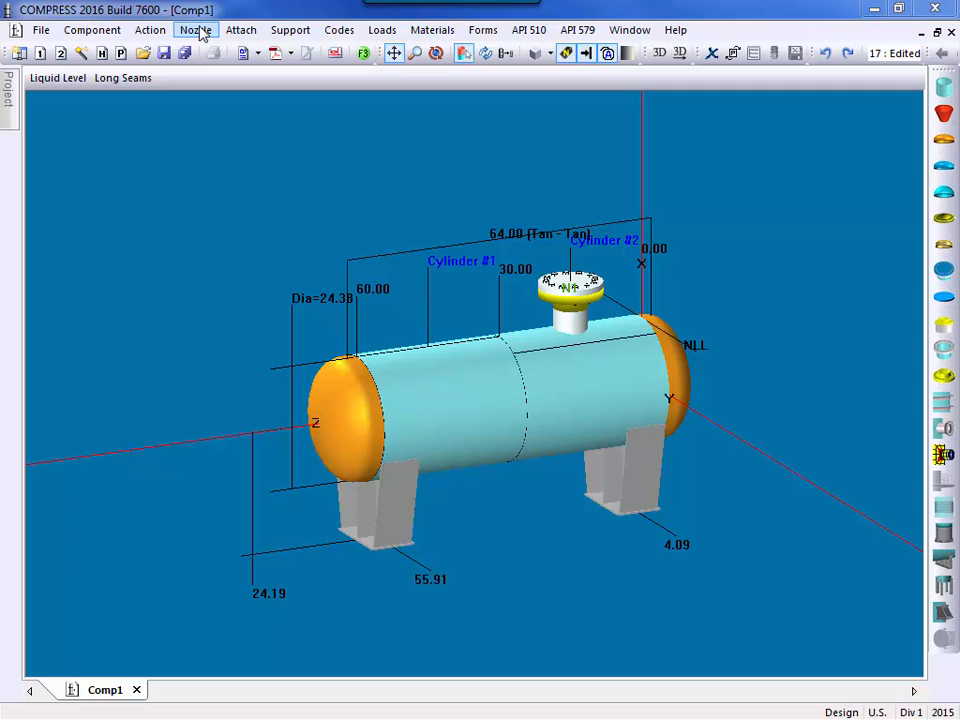
Step: Begin a detailed-design nozzle N2 sized from the standard look-up as NPS 1.5 Schedule 40 pipe
click(196, 30)
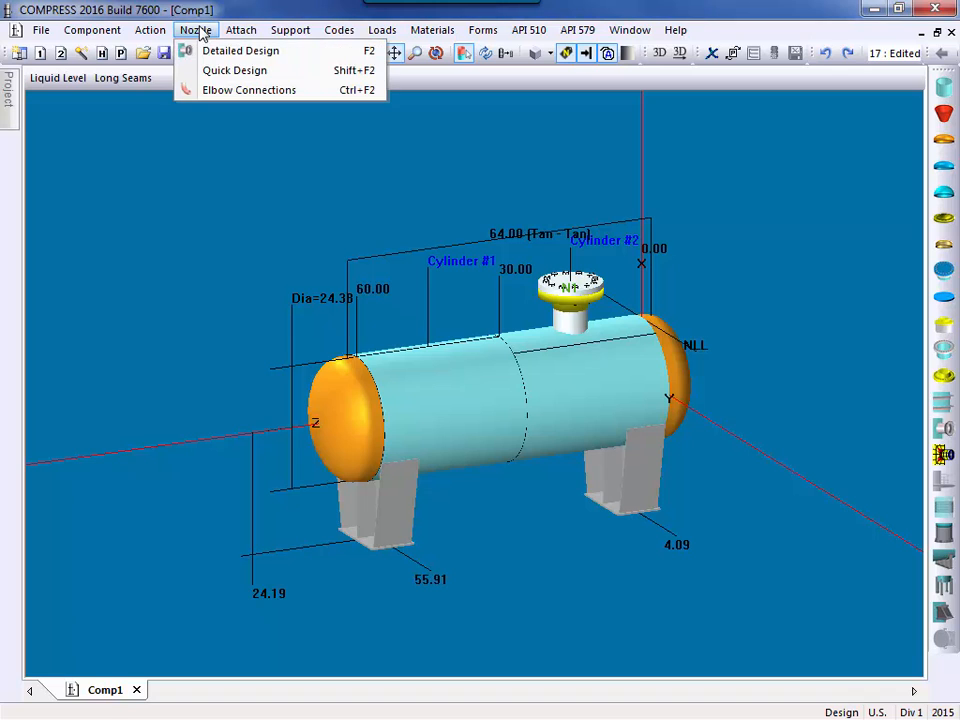
click(240, 50)
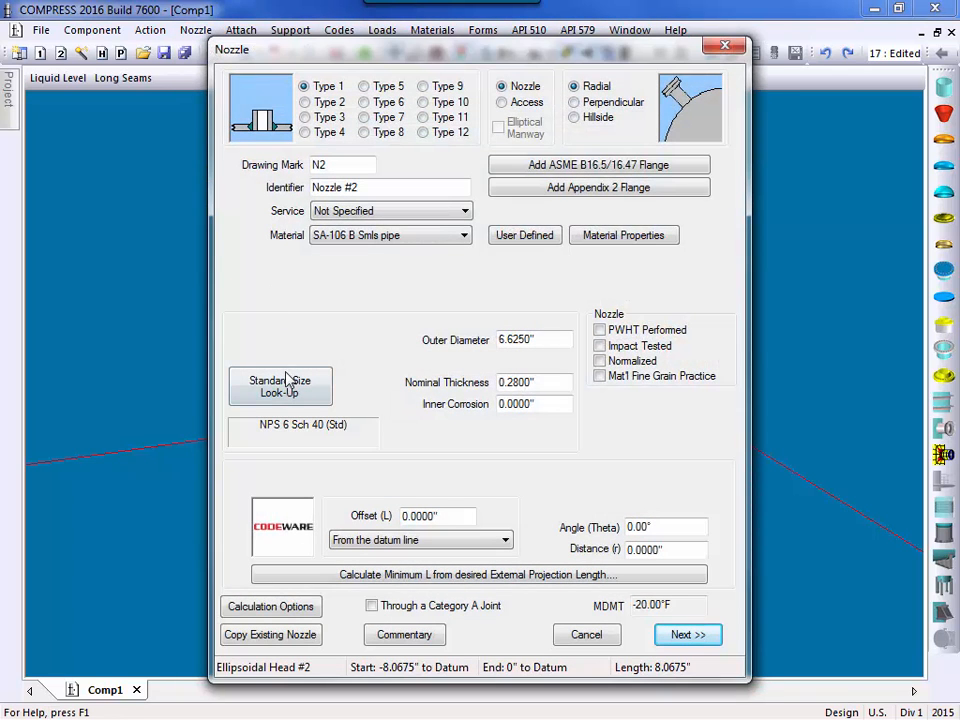
click(280, 386)
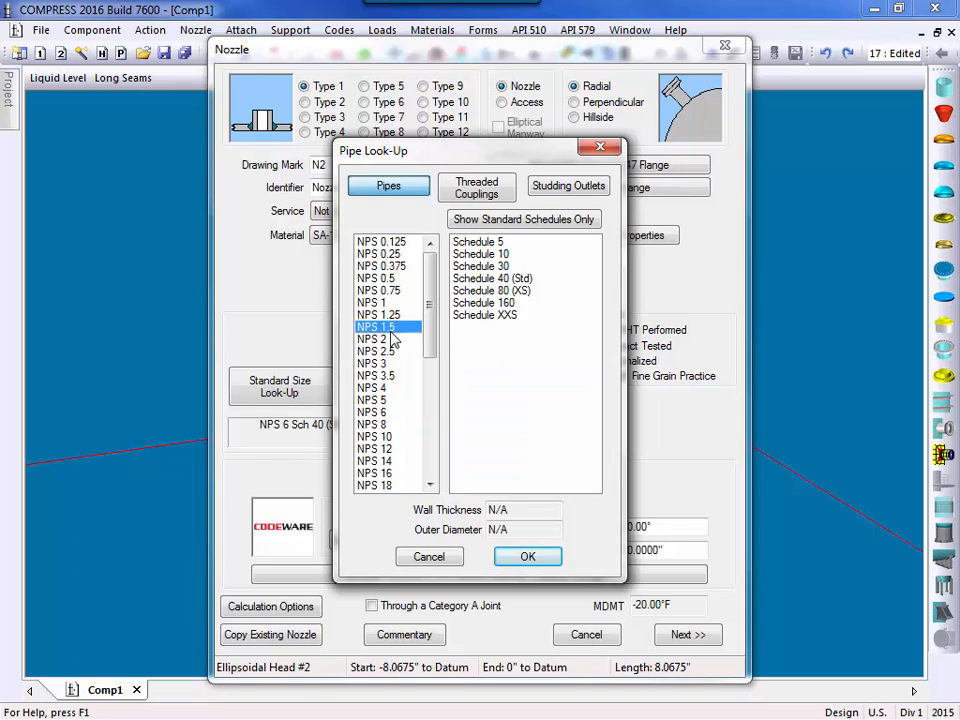
click(492, 278)
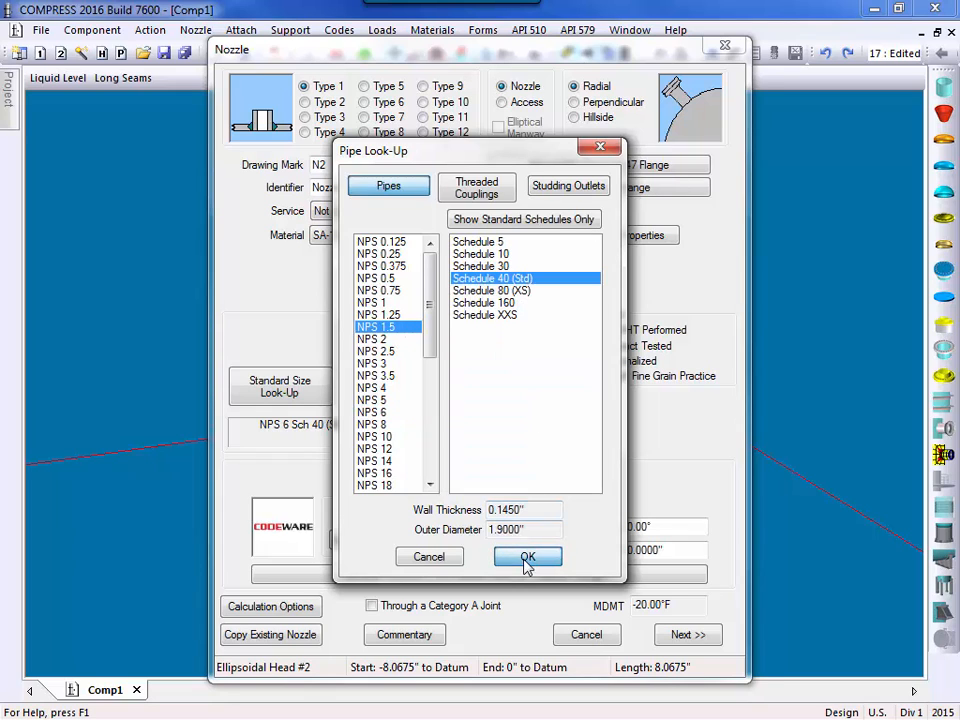
click(528, 556)
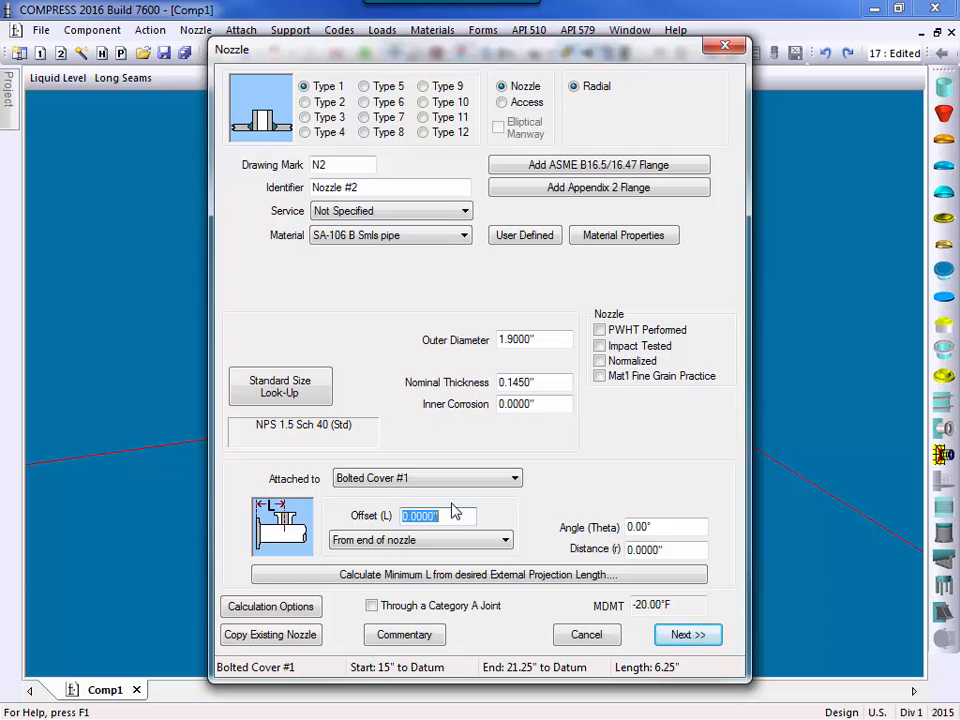
Step: Place N2 on Bolted Cover #1 at offset 5 and accept its Type 1 reinforcement details
text(5)
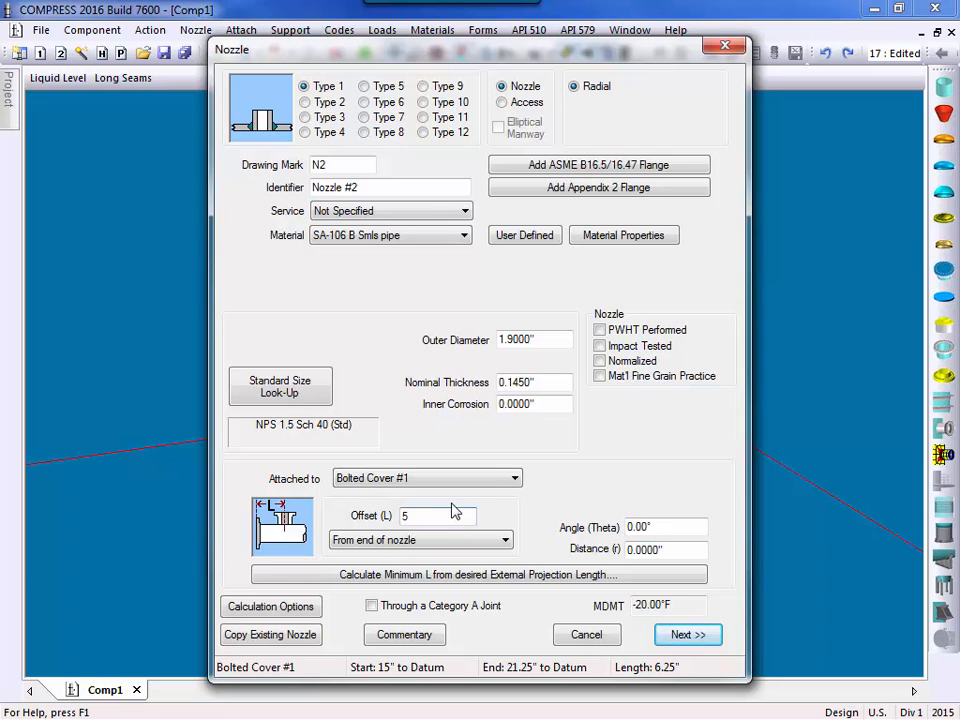
click(688, 634)
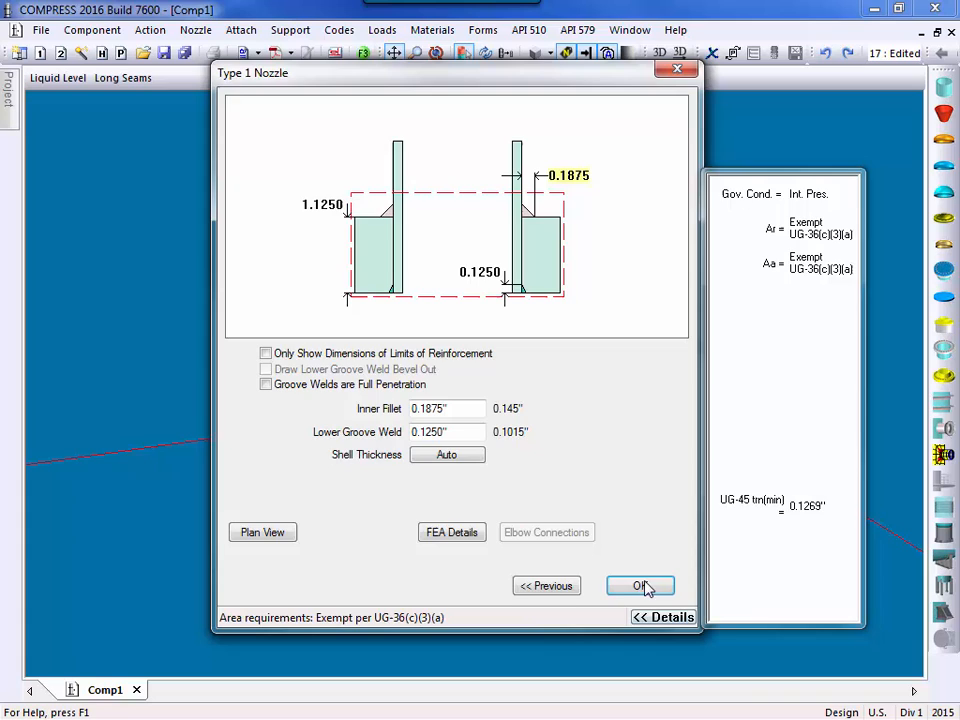
click(640, 584)
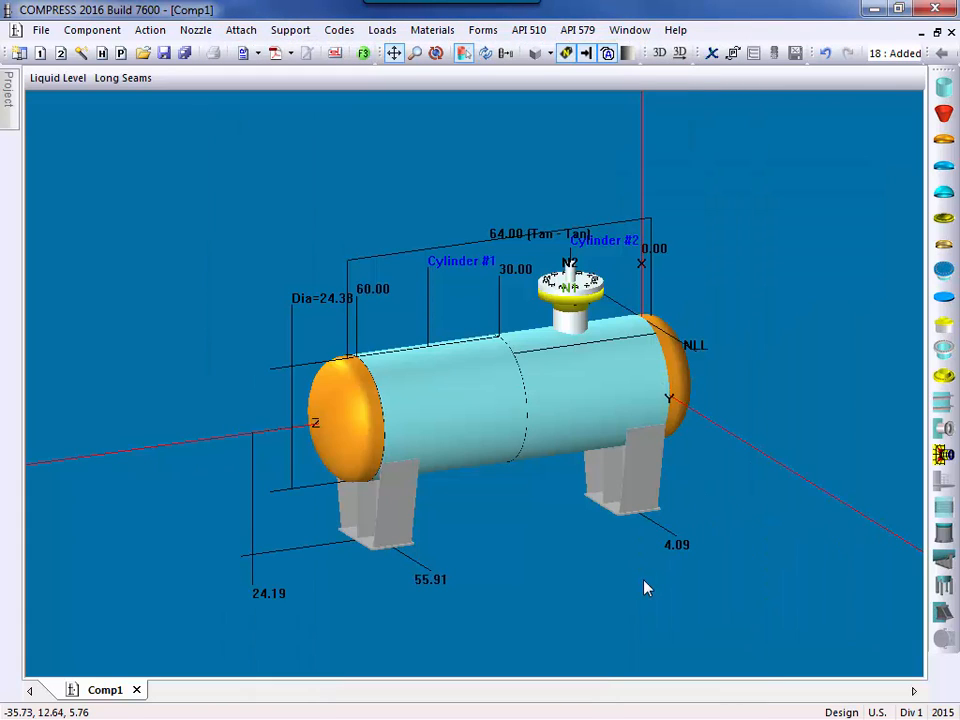